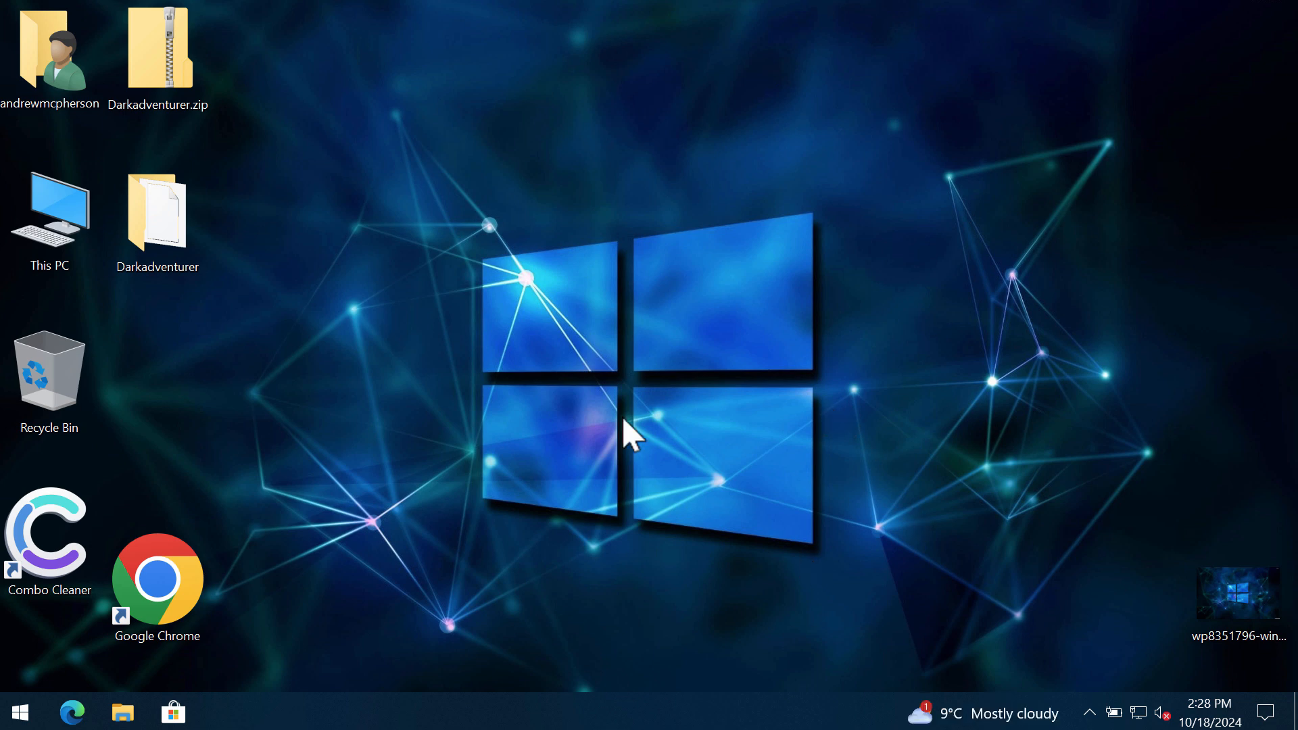
mouse_move(850, 396)
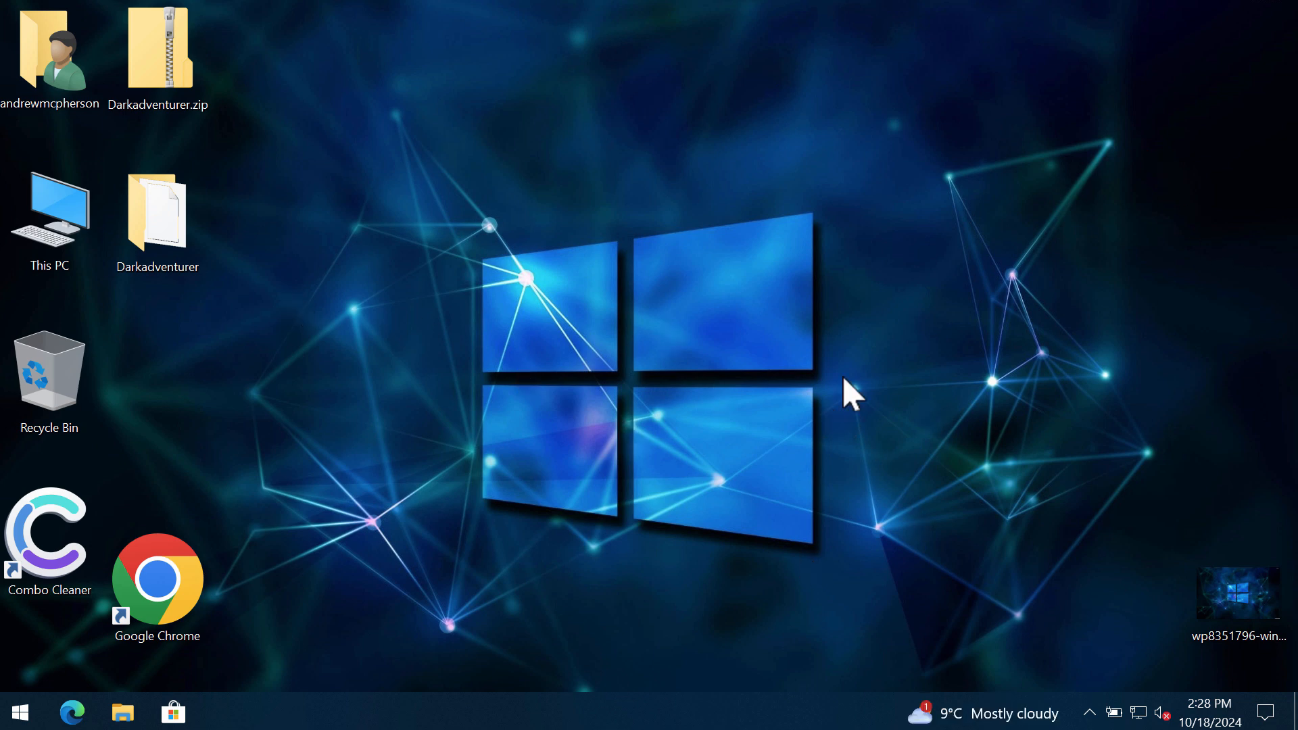
View the wallpaper image, then run the ransomware executable from the Darkadventurer folder
double_click(1238, 596)
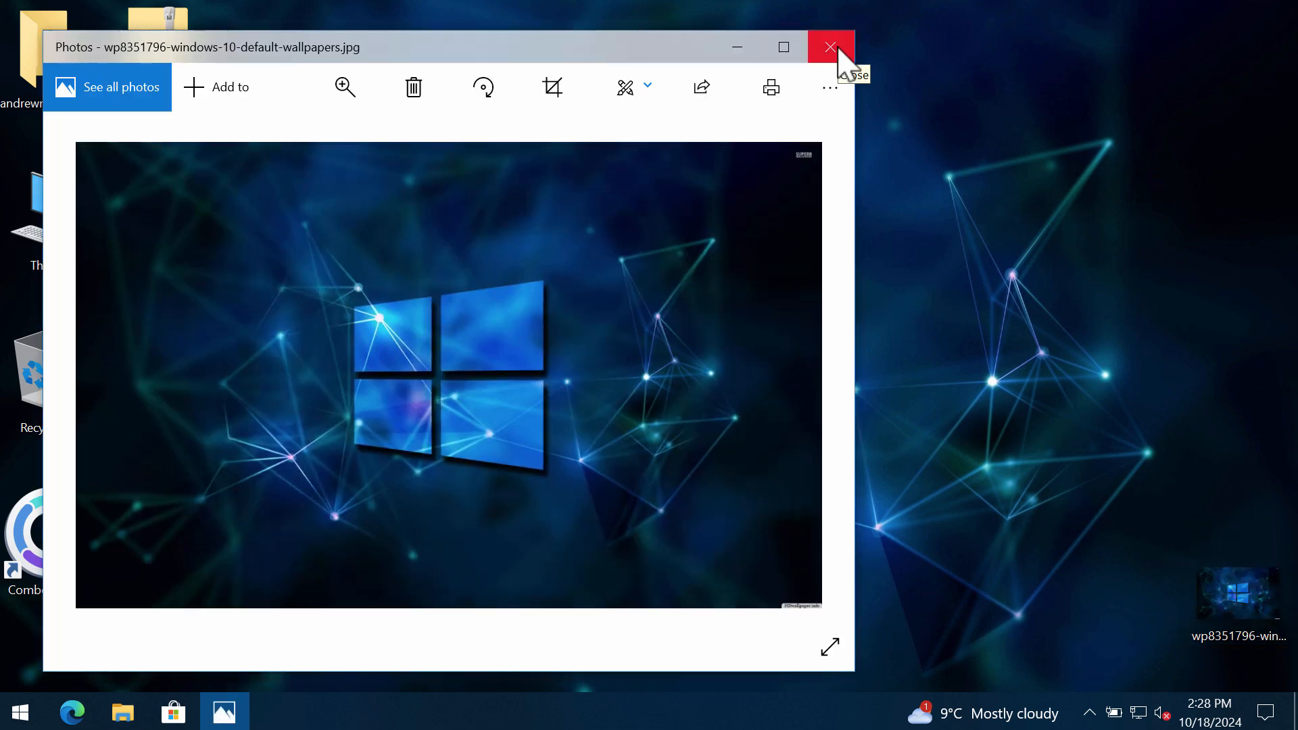
click(831, 47)
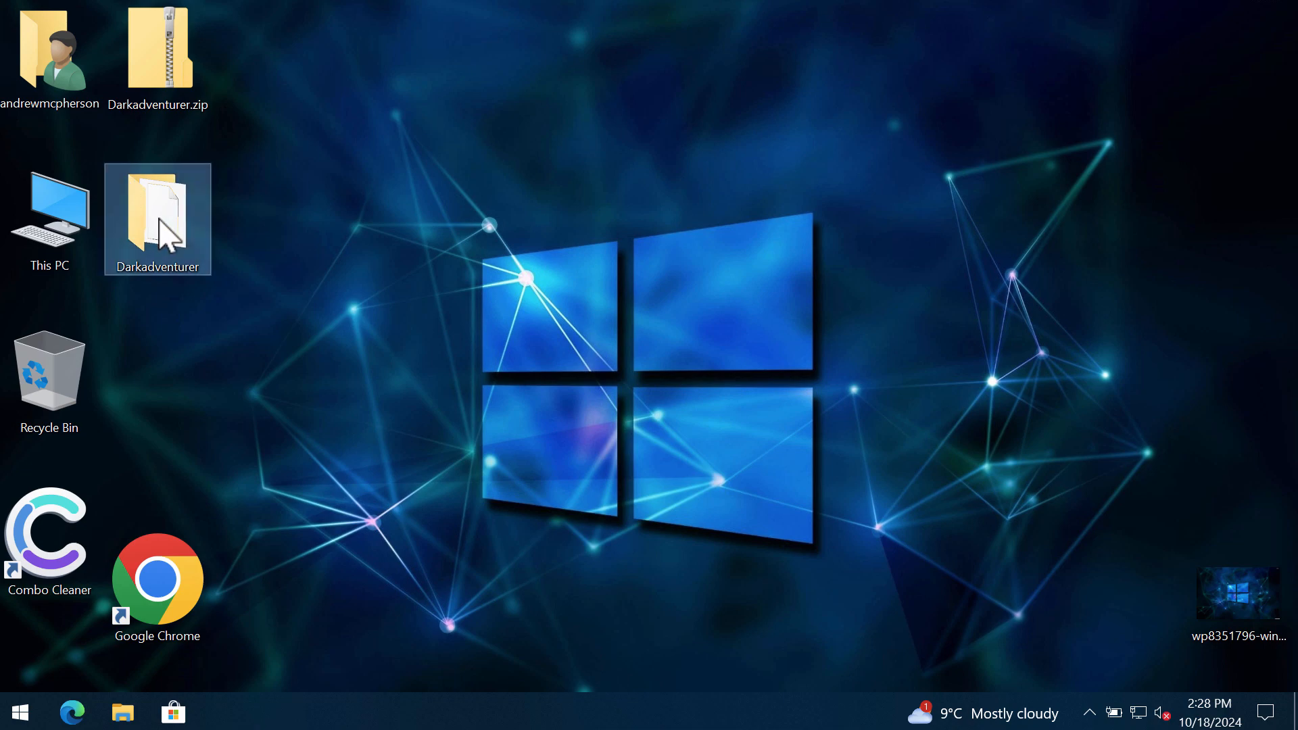
double_click(157, 219)
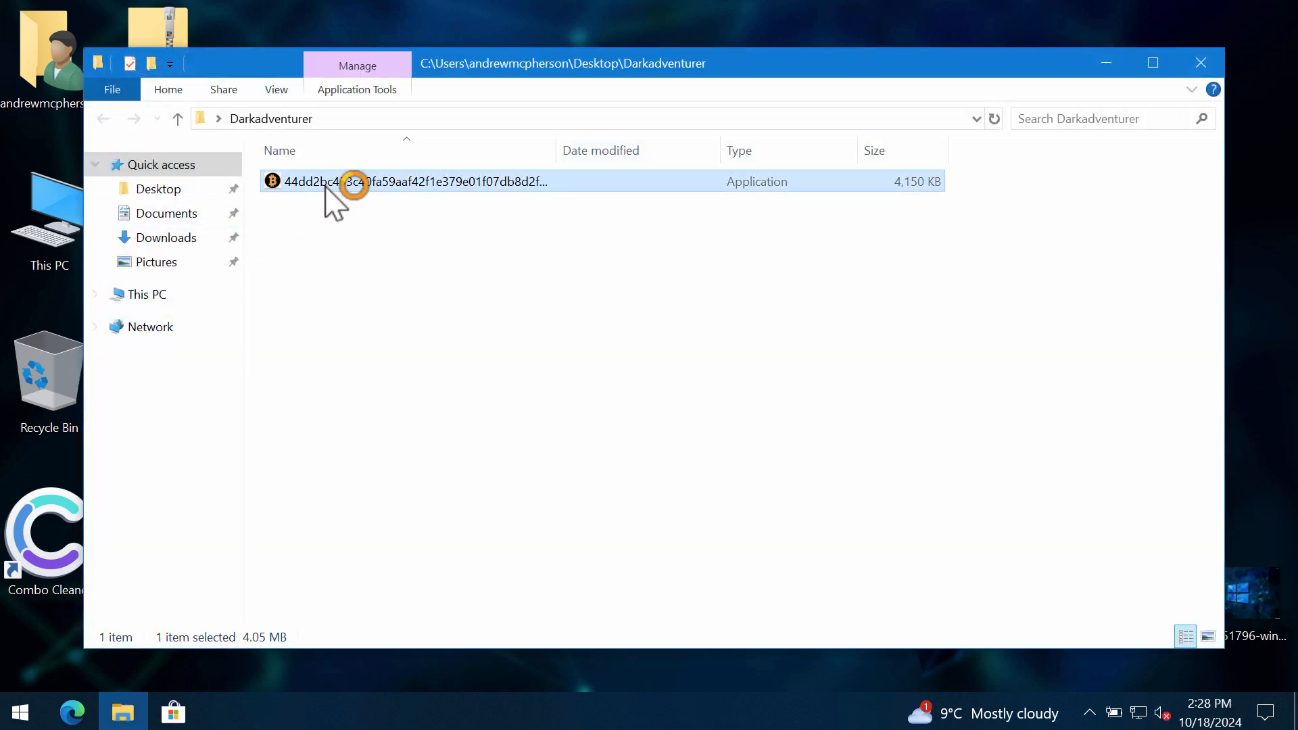
click(1199, 63)
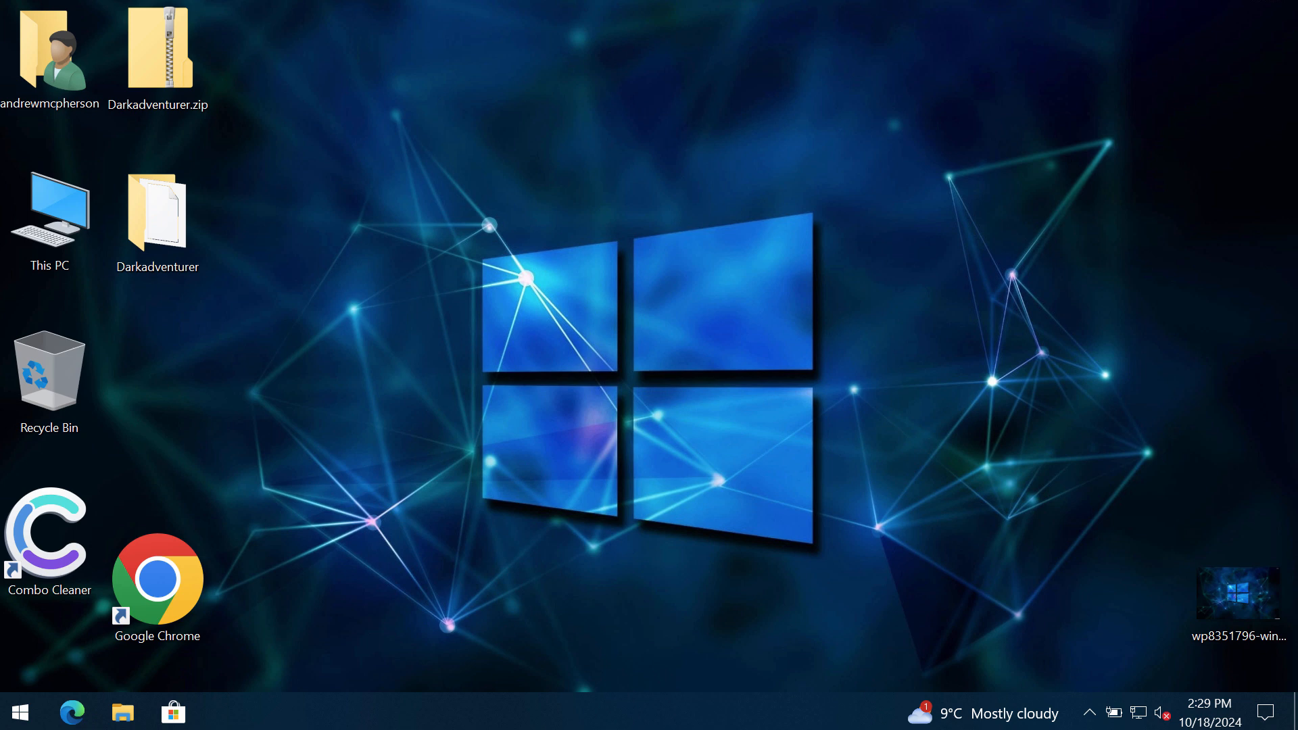
mouse_move(196, 279)
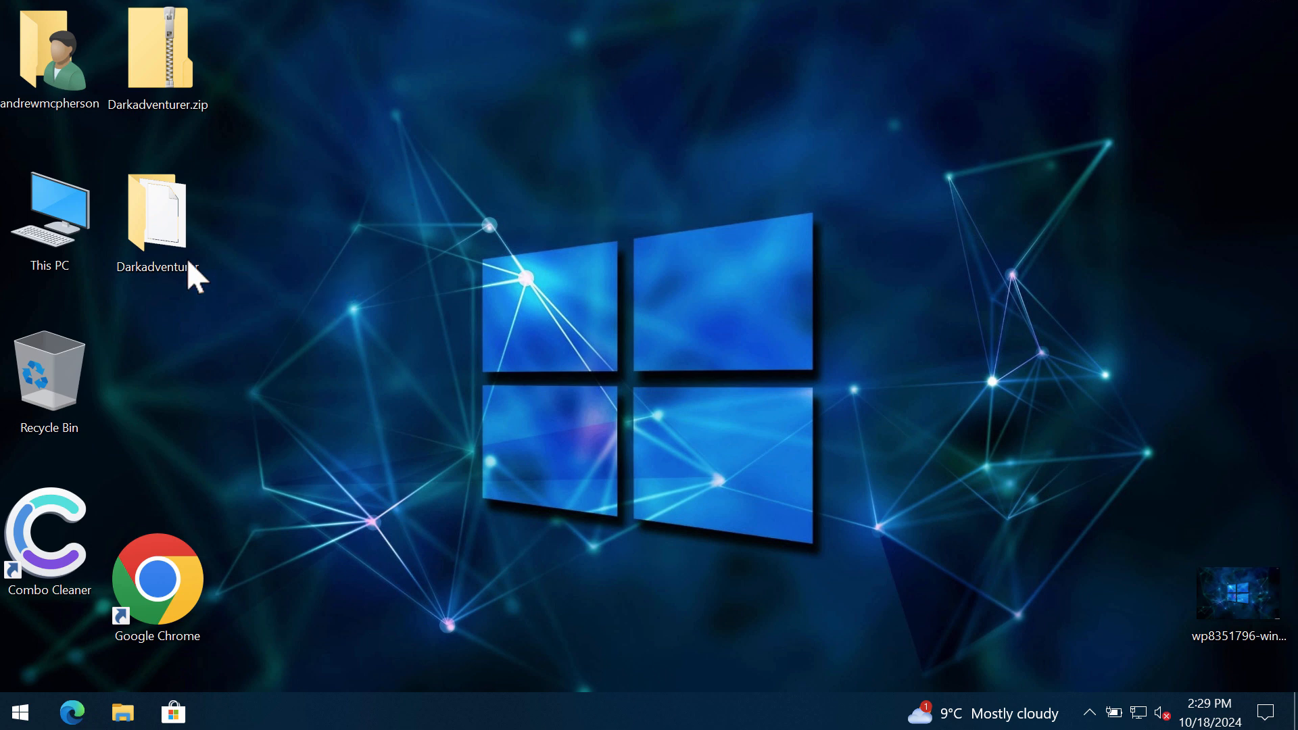
mouse_move(402, 240)
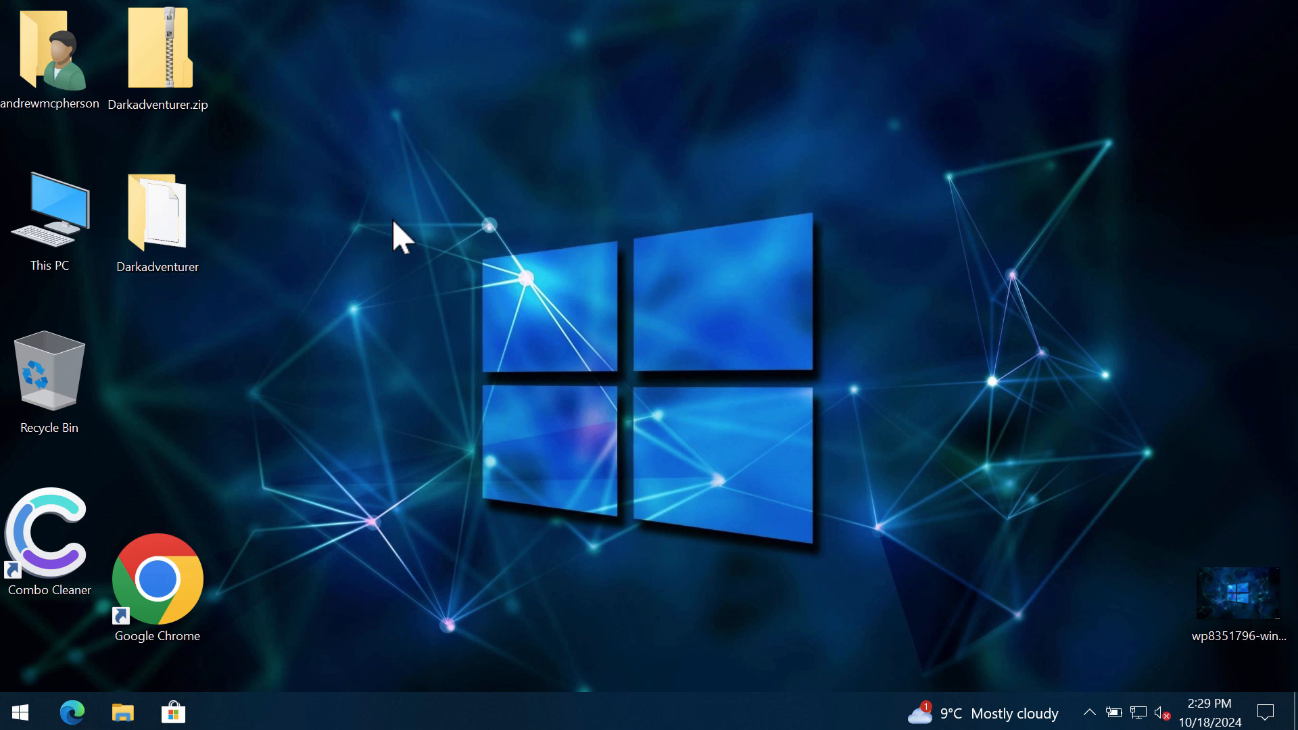
mouse_move(693, 203)
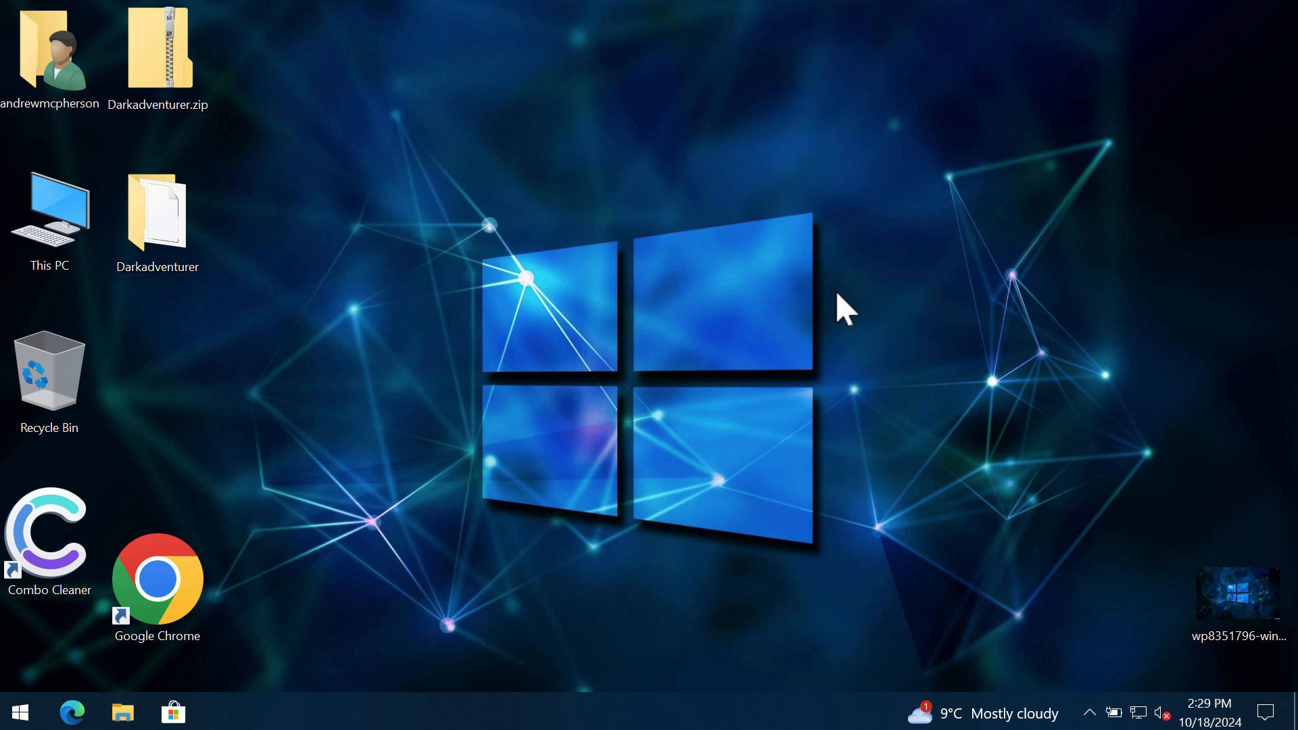
mouse_move(927, 508)
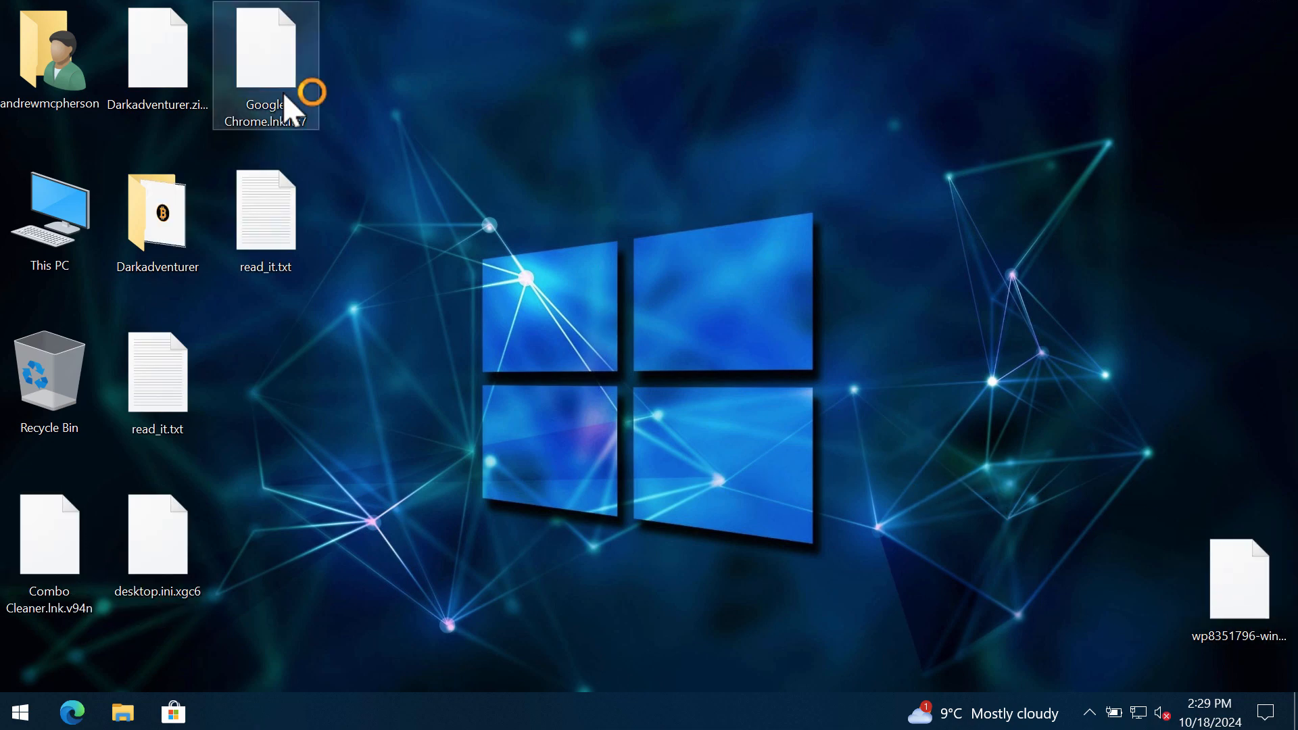
Dismiss the encrypted Chrome shortcut's error, reread the 430 USDT ransom note, then minimize it
double_click(265, 65)
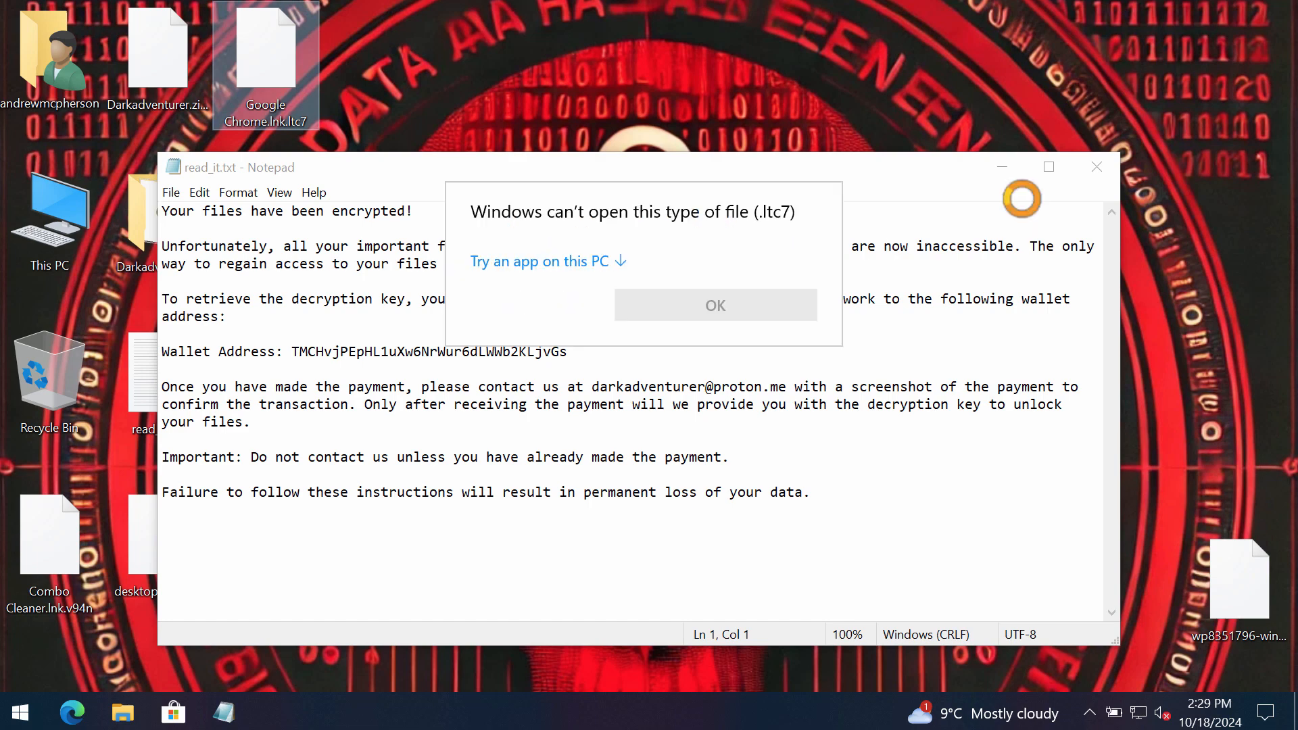
click(714, 304)
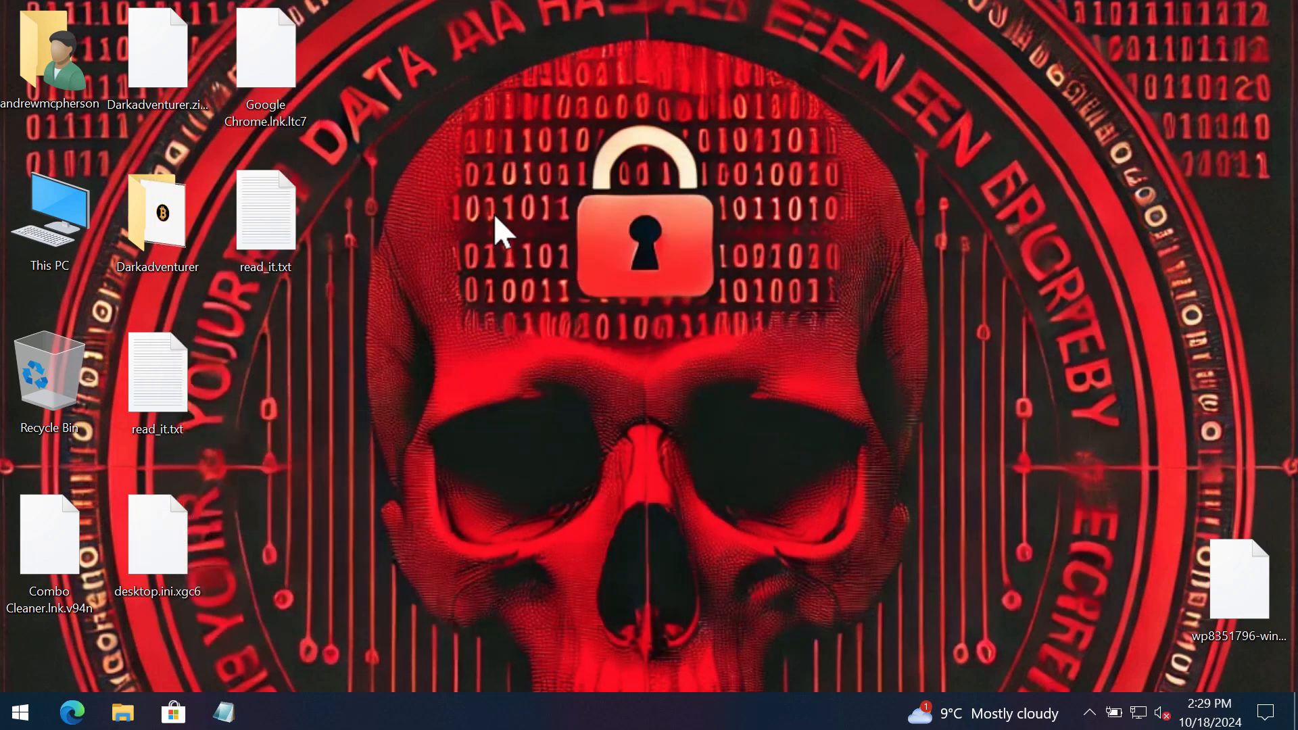
click(266, 207)
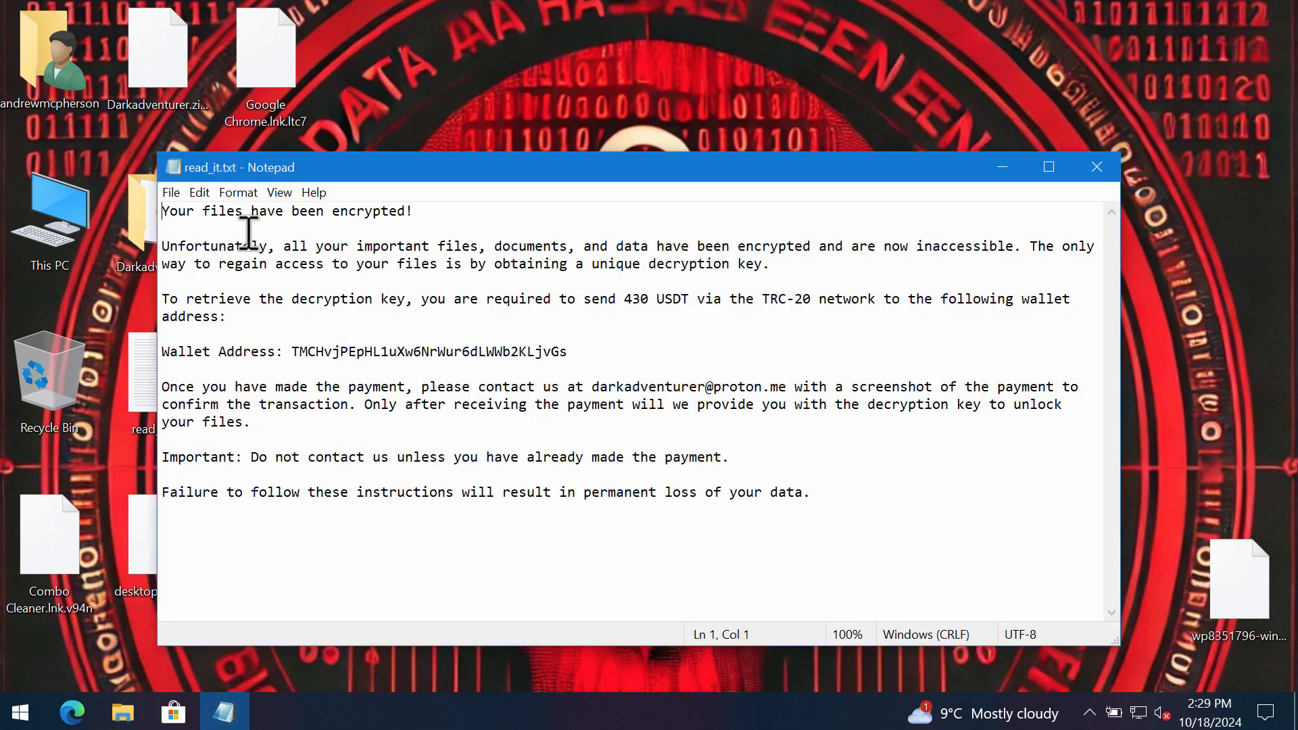
mouse_move(649, 196)
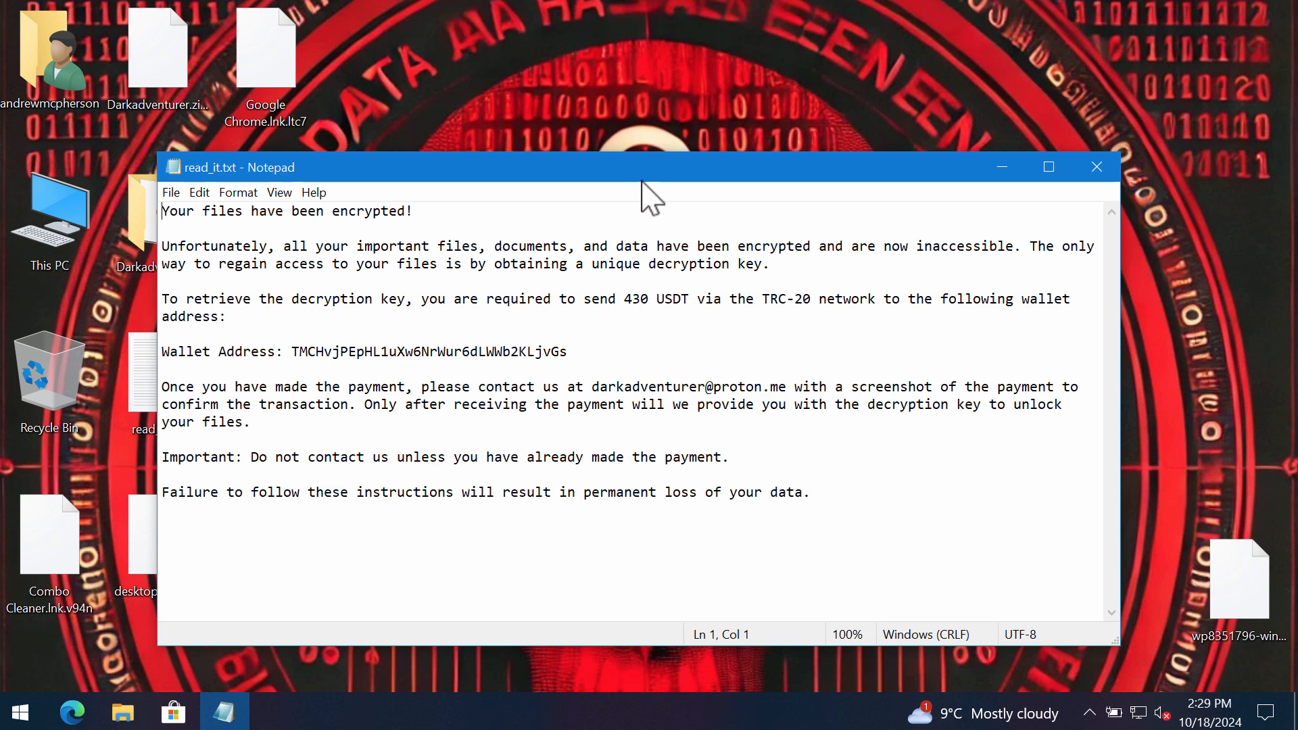
mouse_move(445, 217)
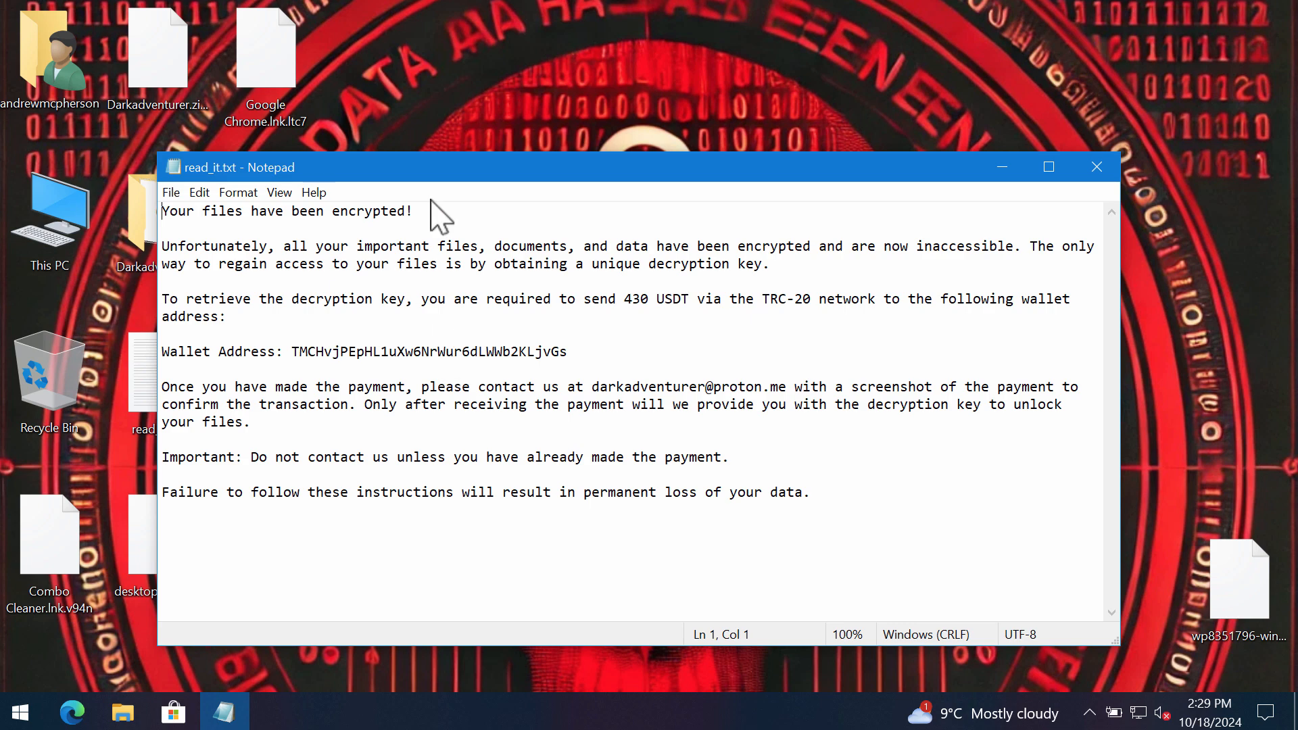
click(1096, 167)
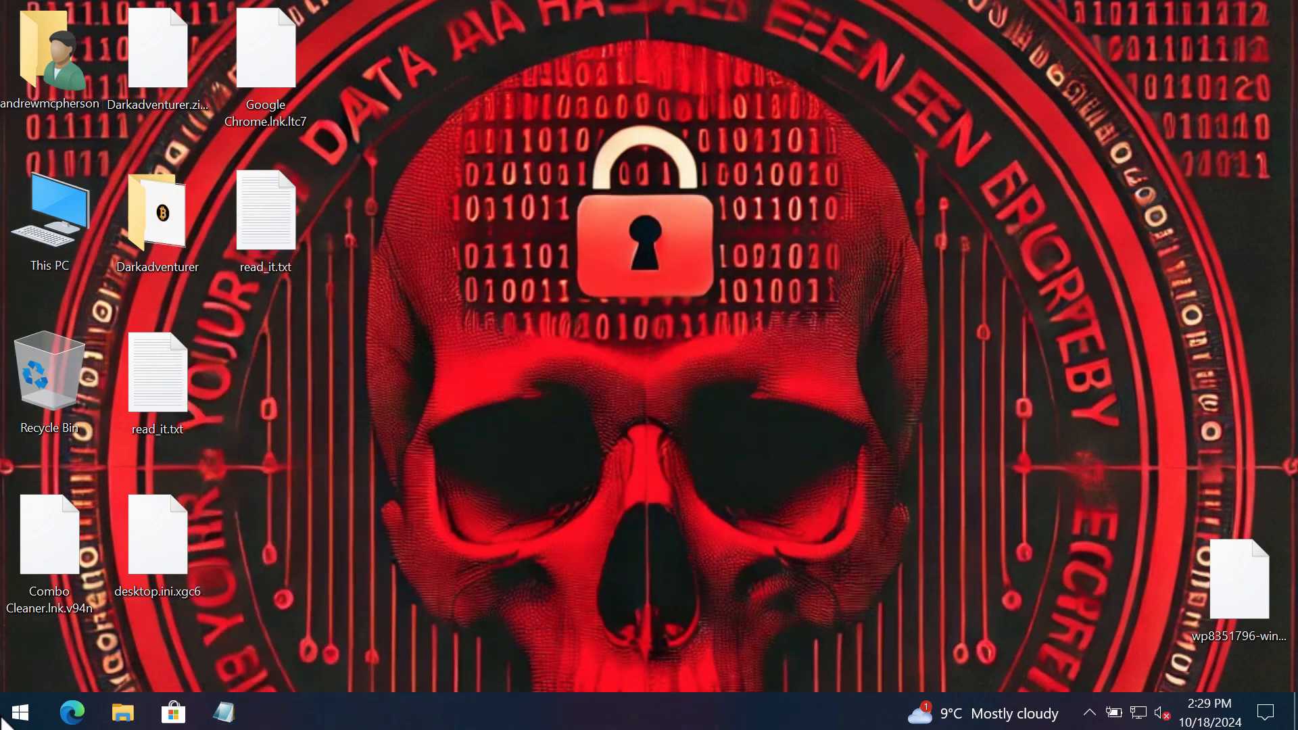
click(18, 712)
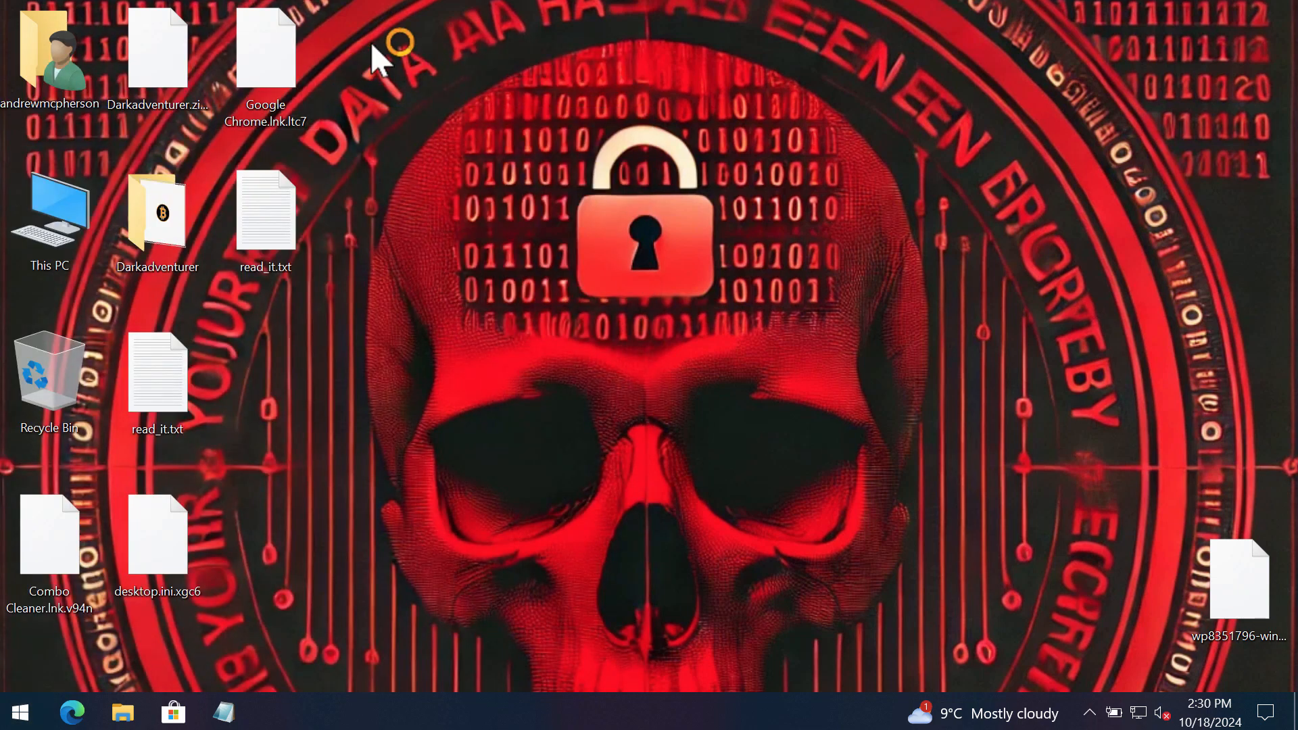
Launch Chrome and load combocleaner.com from its New Tab shortcut tile
double_click(265, 47)
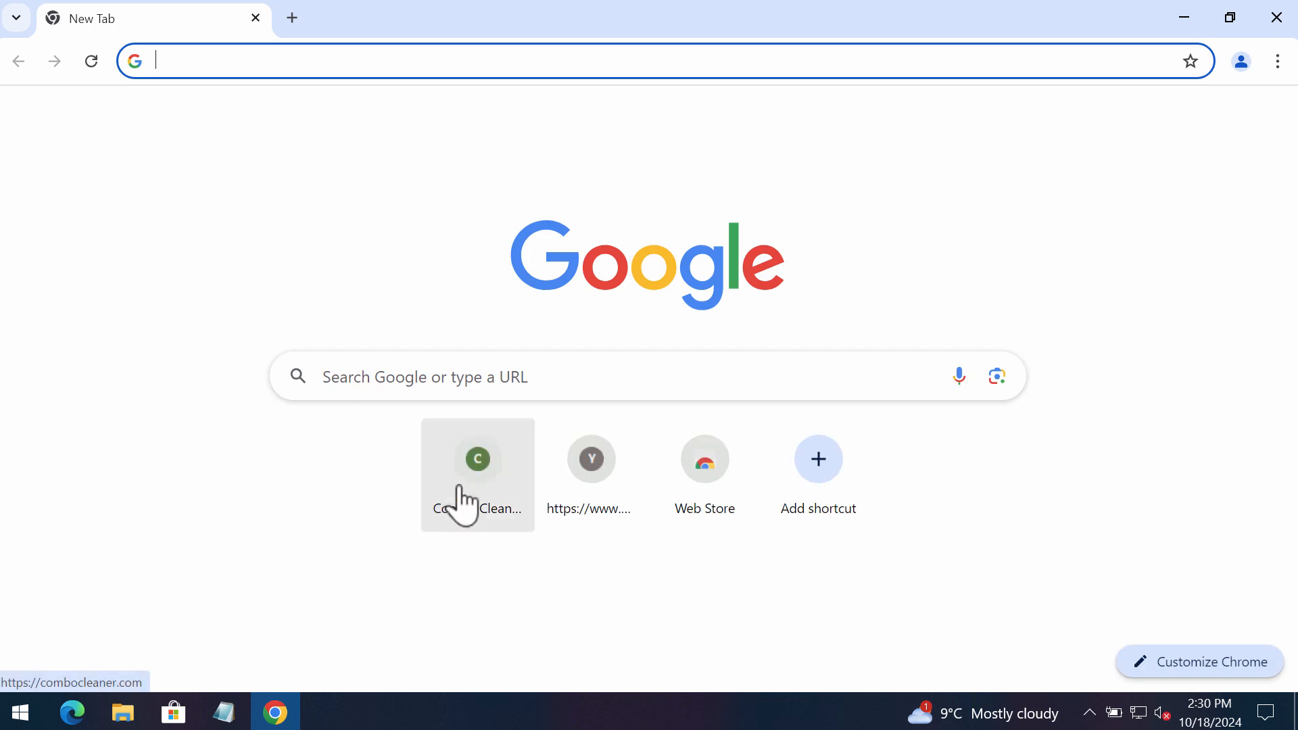
click(478, 458)
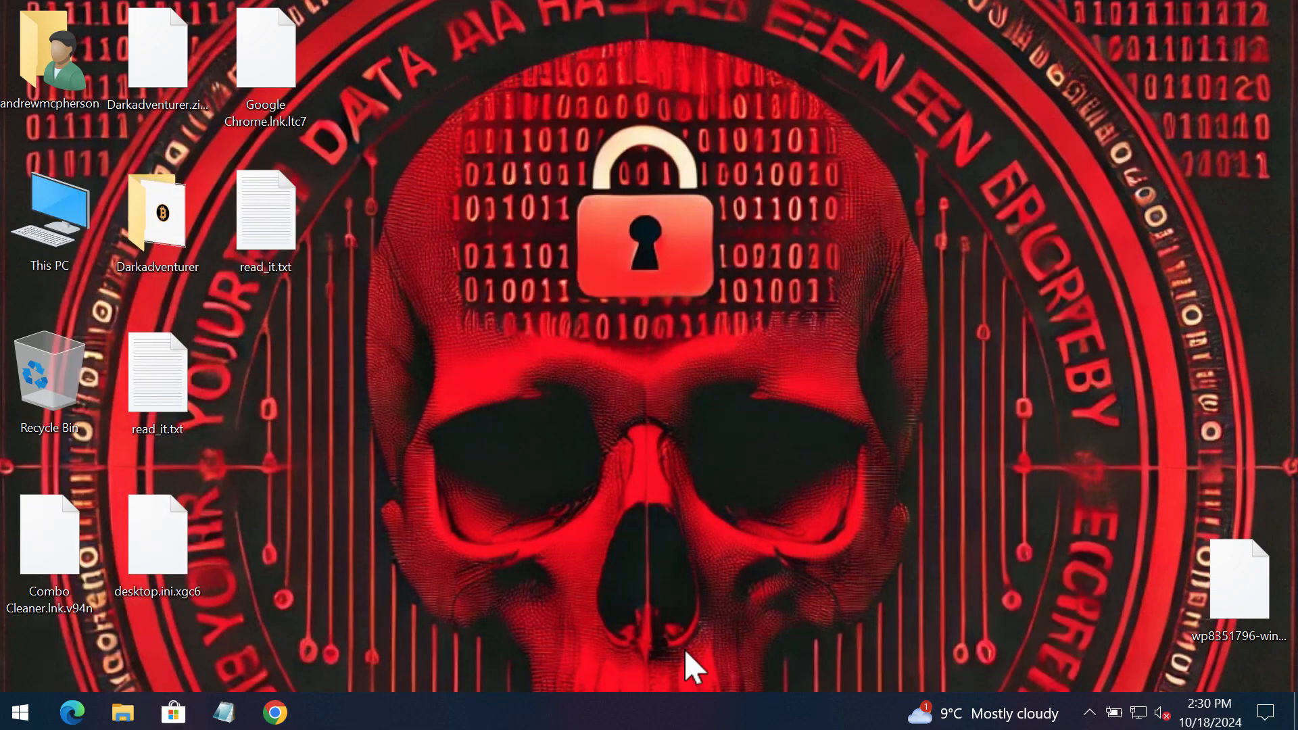
mouse_move(1084, 696)
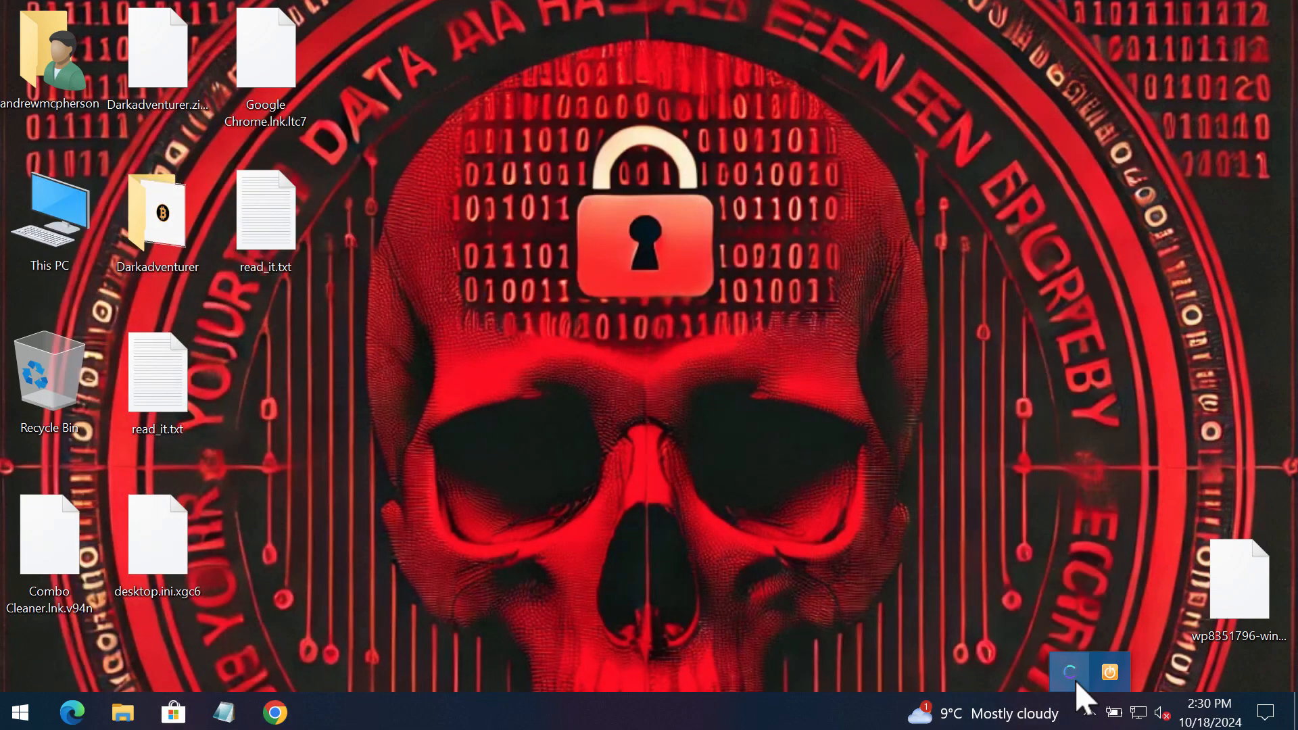
click(1068, 671)
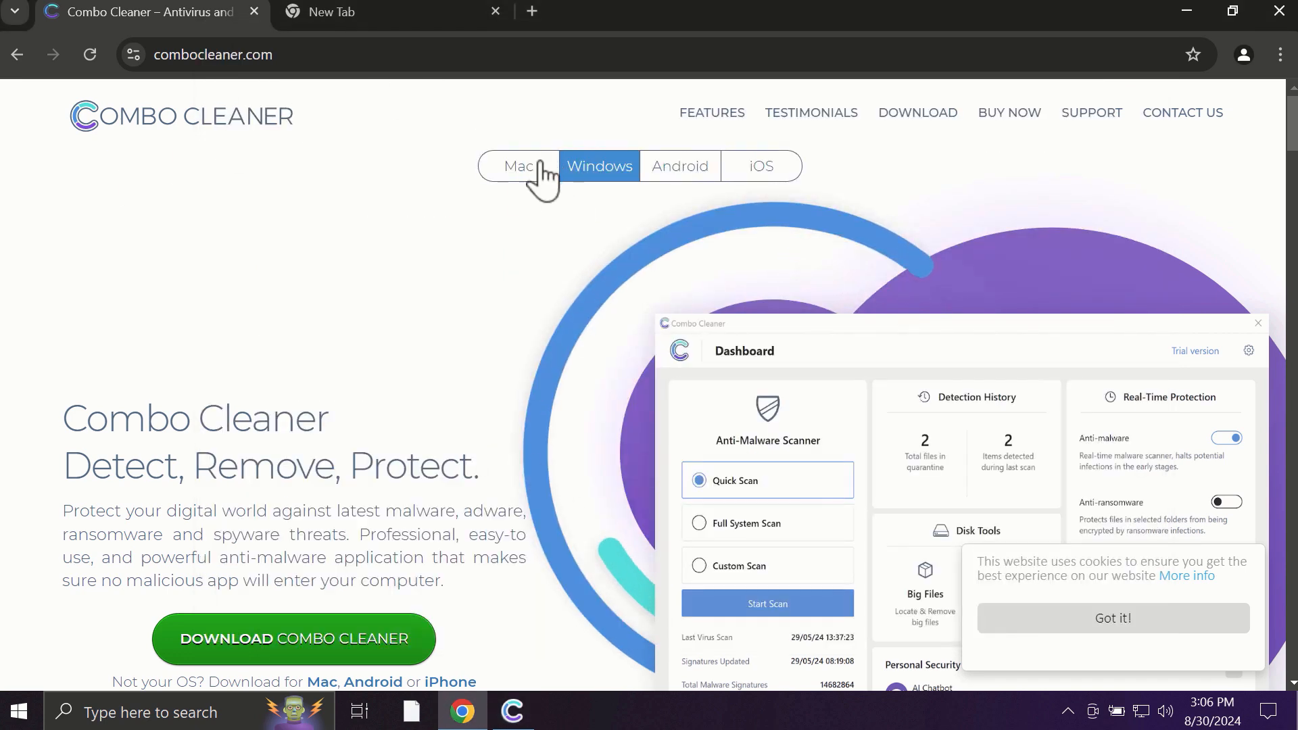
Browse the Mac and Windows tabs on combocleaner.com, then bring up the Combo Cleaner app
click(520, 165)
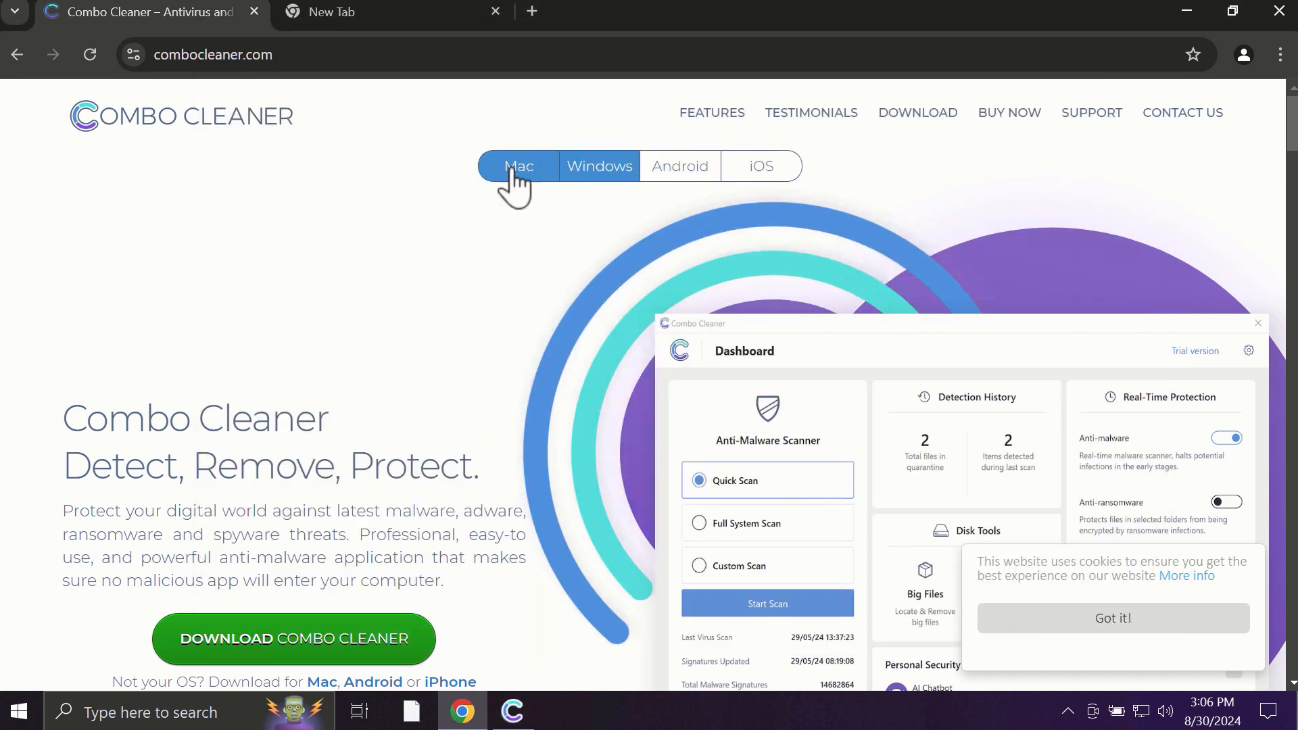
click(680, 166)
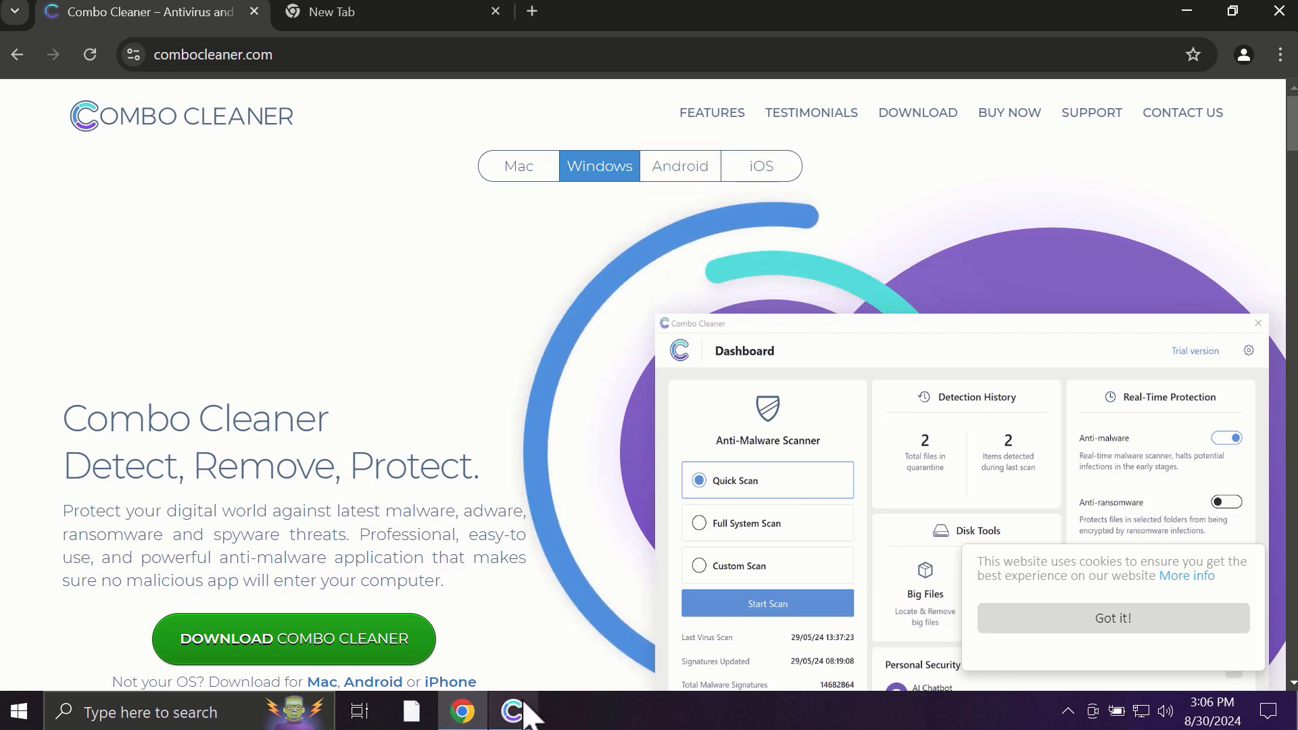
click(766, 602)
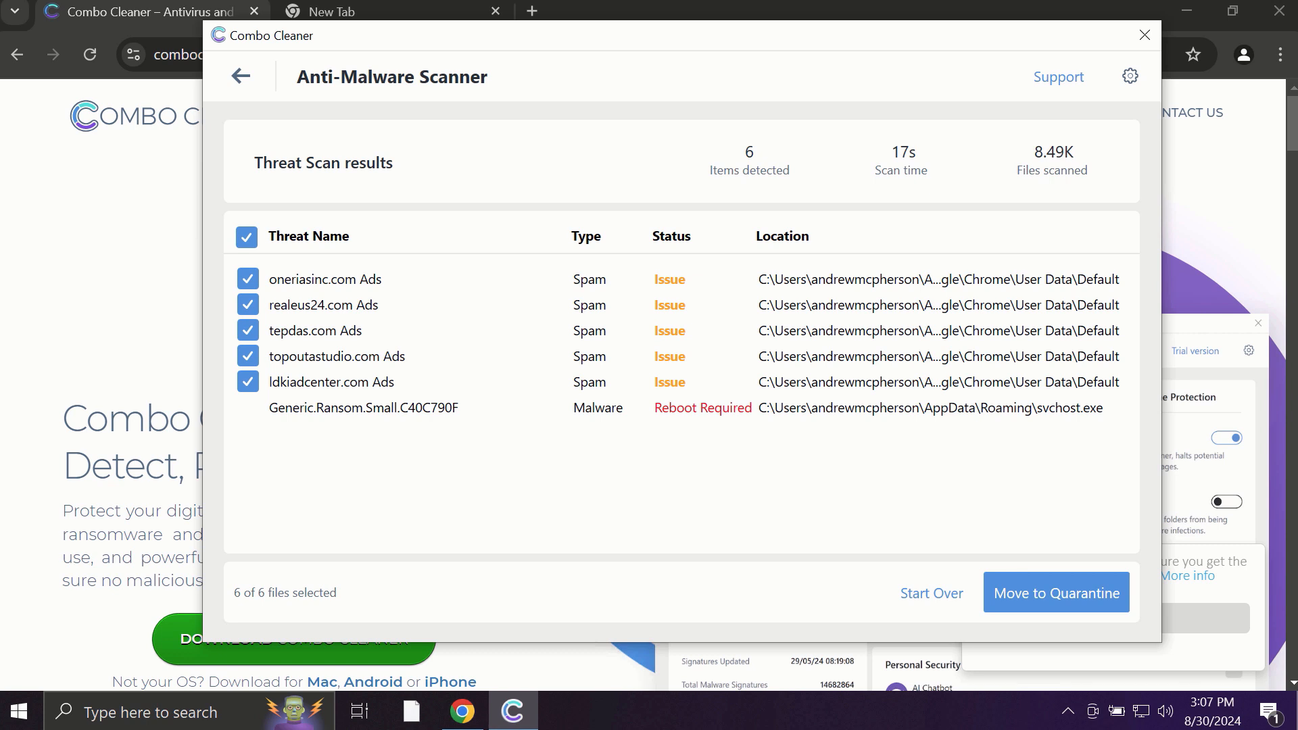
mouse_move(817, 207)
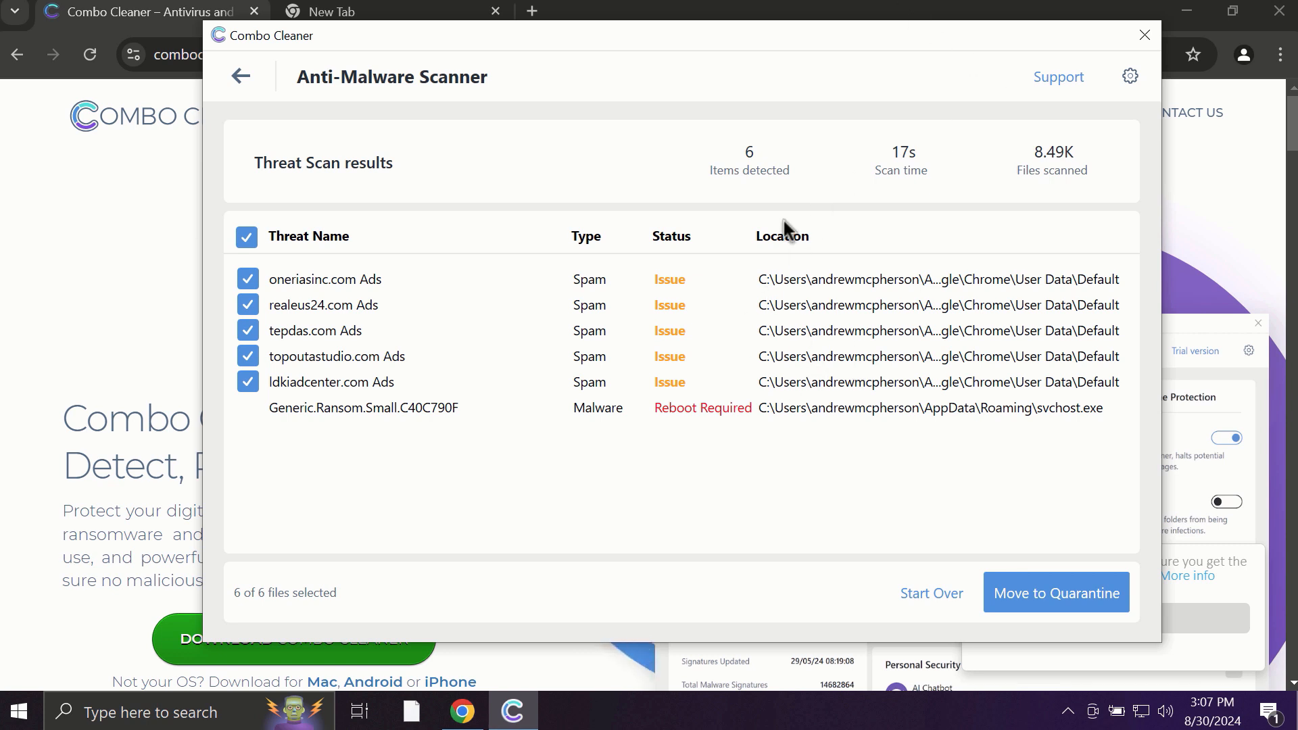
mouse_move(1002, 100)
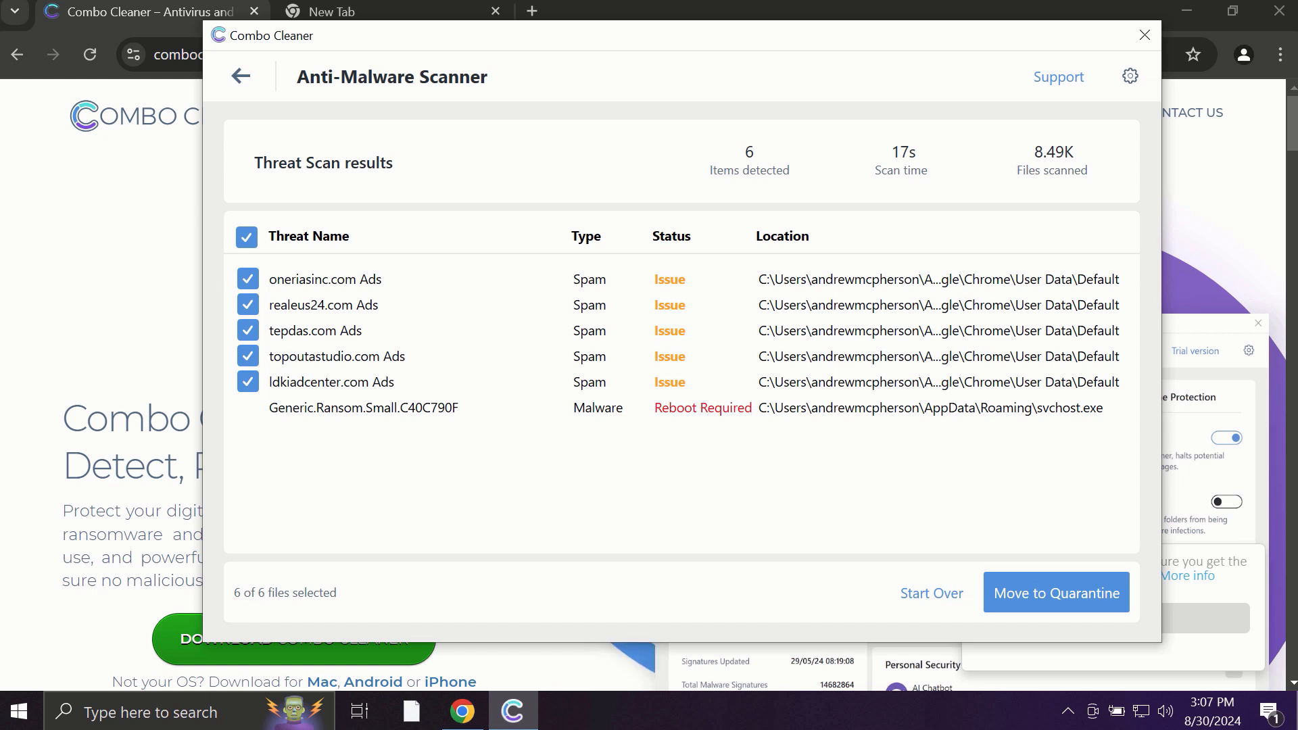
mouse_move(1131, 75)
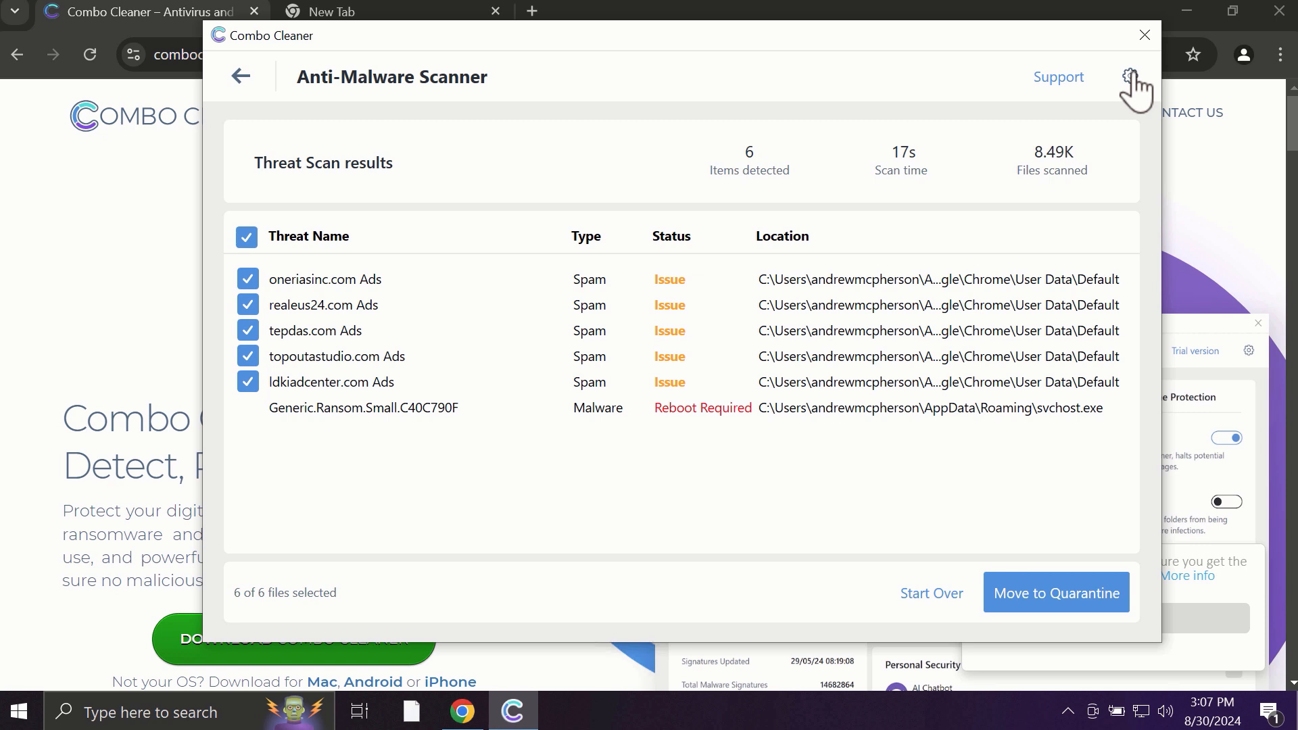
Check the Anti-Ransomware settings under the gear icon, then go back to the Dashboard
click(1130, 76)
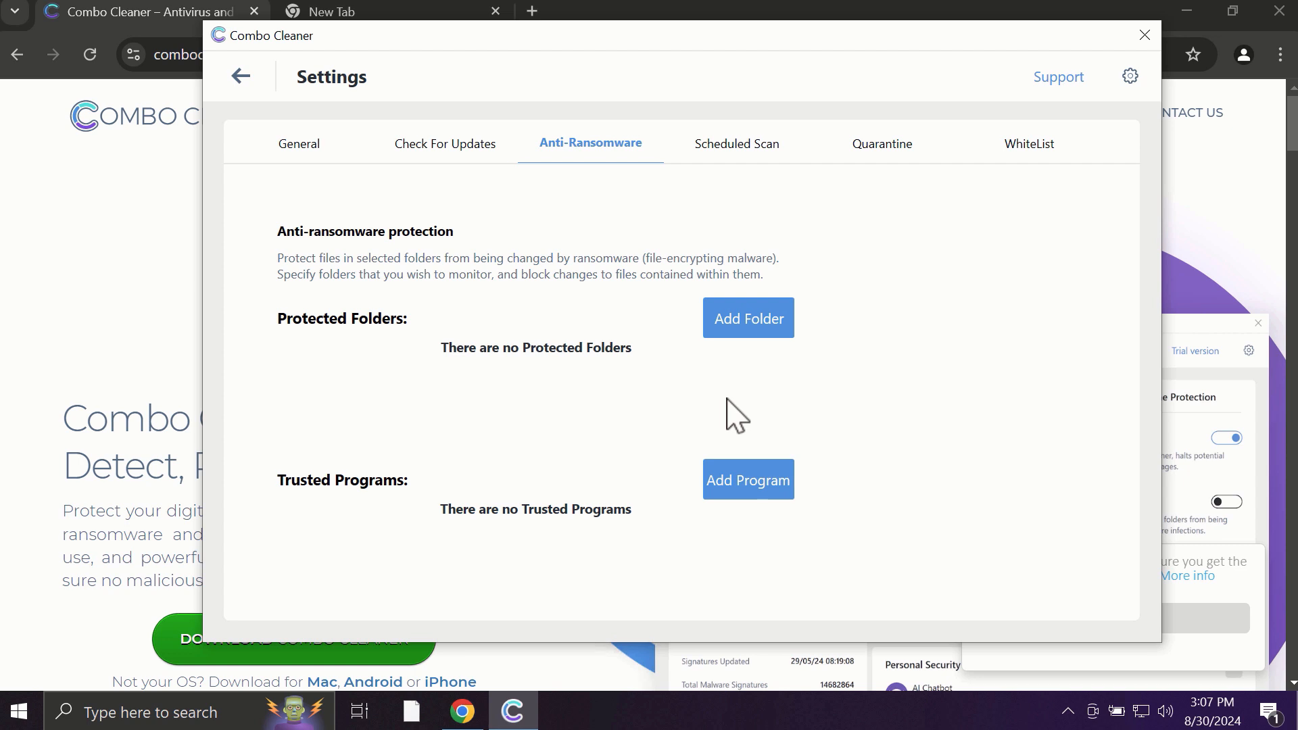
mouse_move(745, 329)
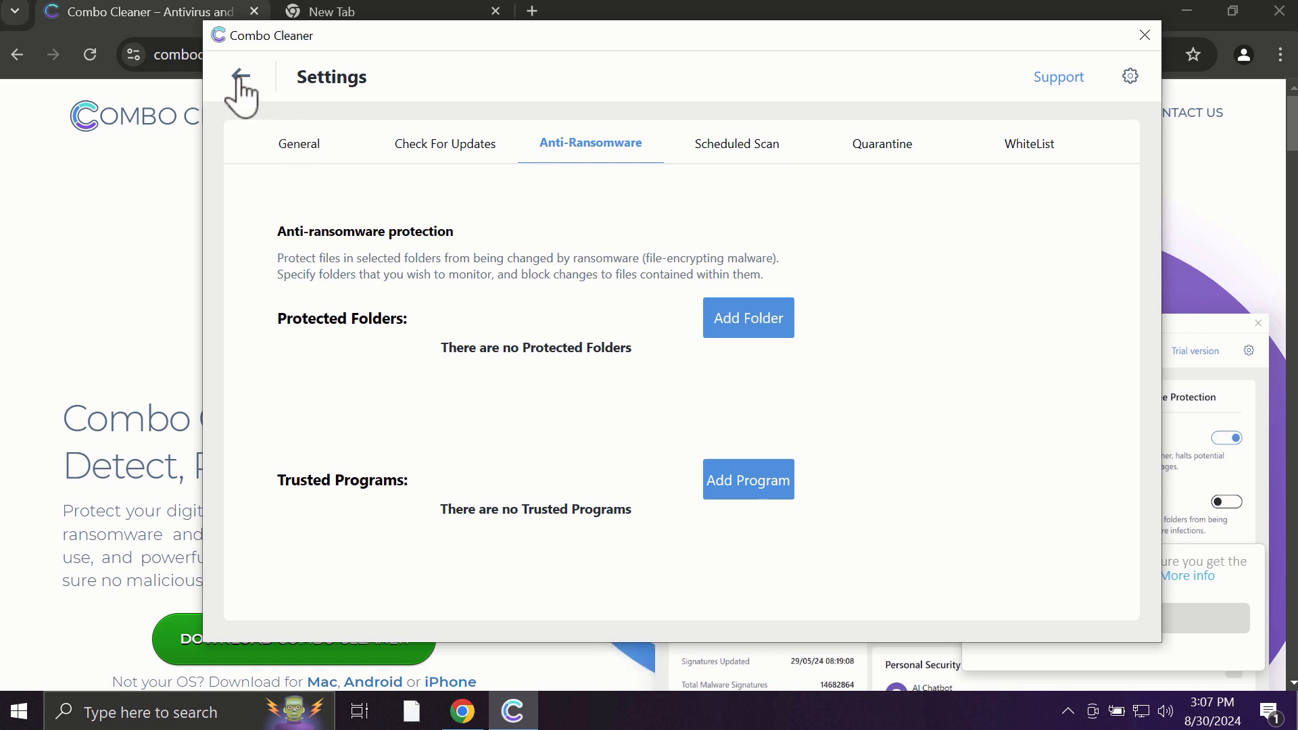
click(239, 90)
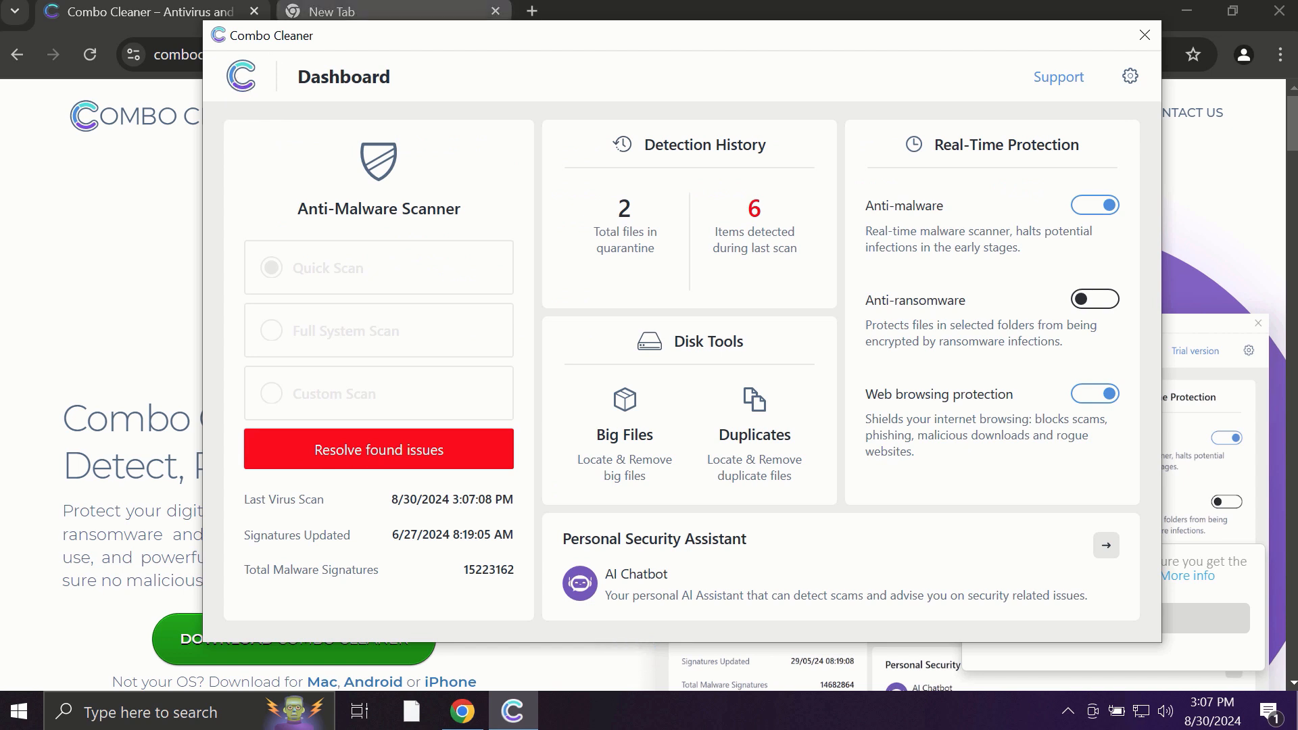